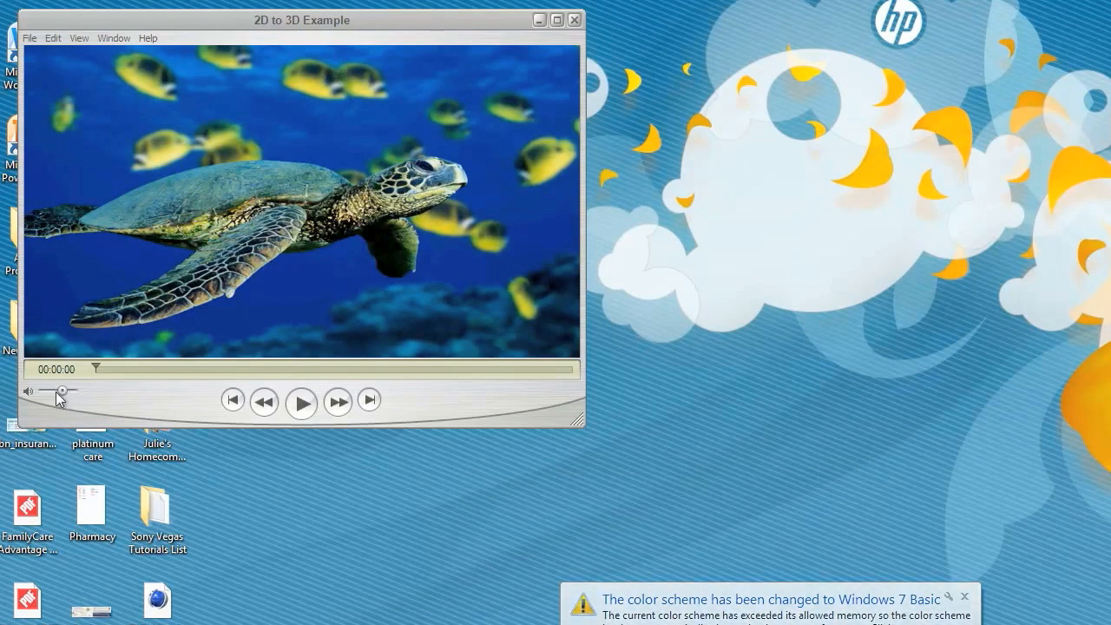
{"action": "mouse_move", "coordinate": [184, 357]}
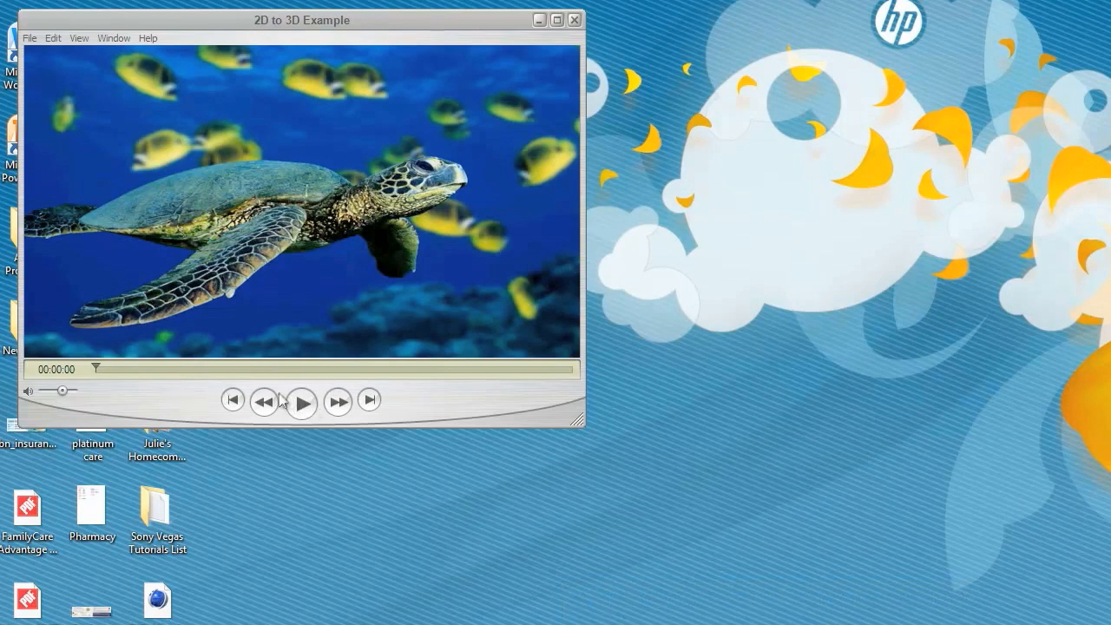
Play the finished 2D to 3D Example turtle clip to its end, then stop it and return to Vegas.
{"action": "left_click", "coordinate": [302, 403]}
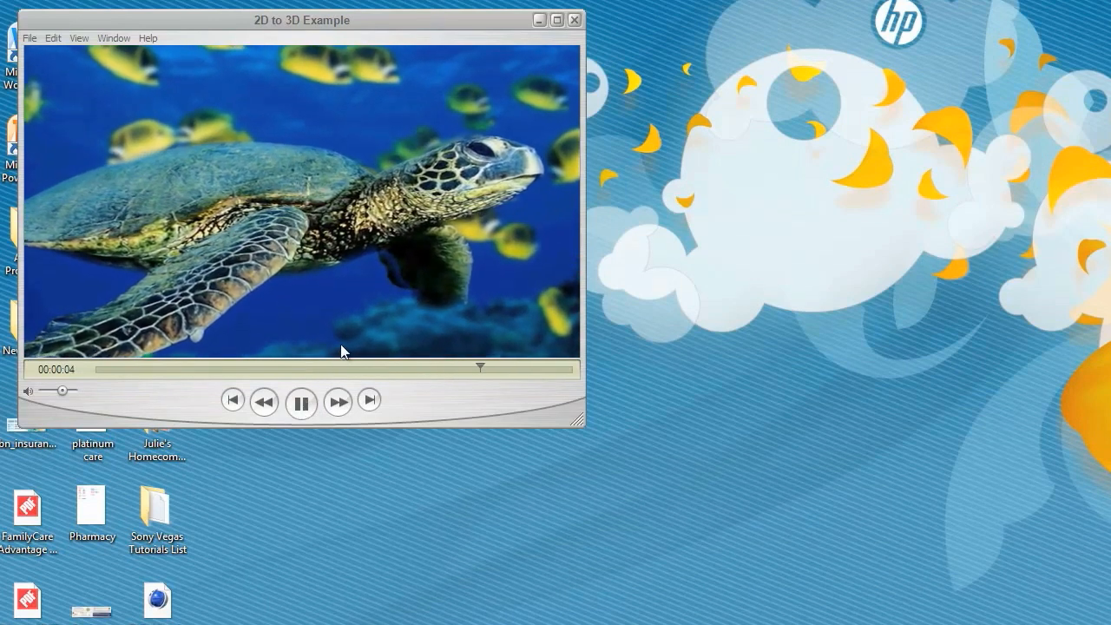
{"action": "left_click", "coordinate": [302, 401]}
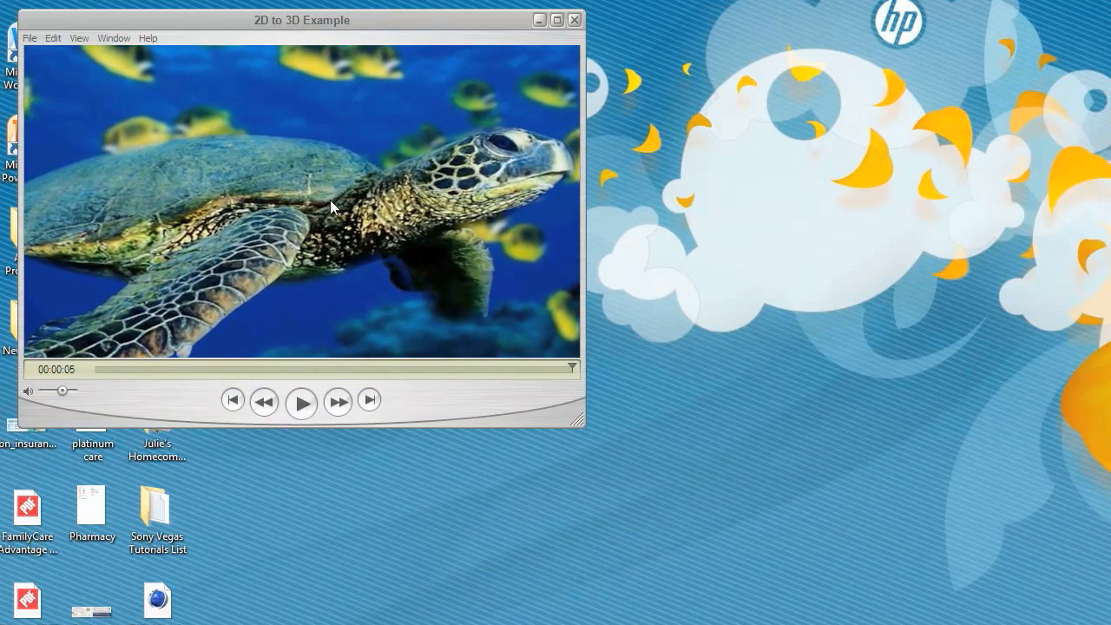
{"action": "mouse_move", "coordinate": [354, 174]}
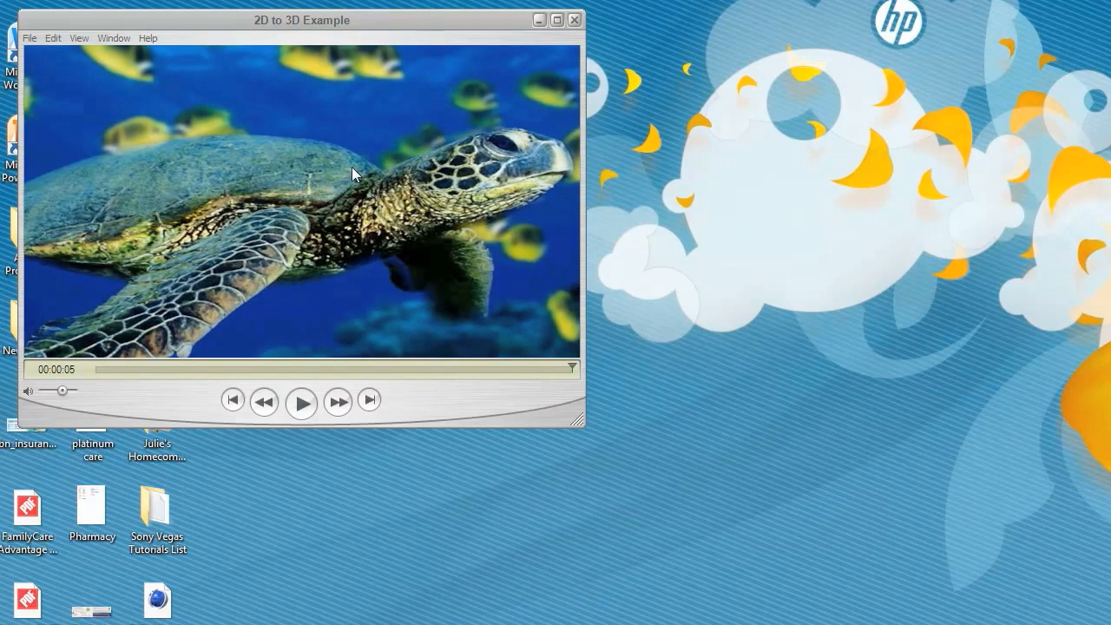
{"action": "left_click", "coordinate": [572, 26]}
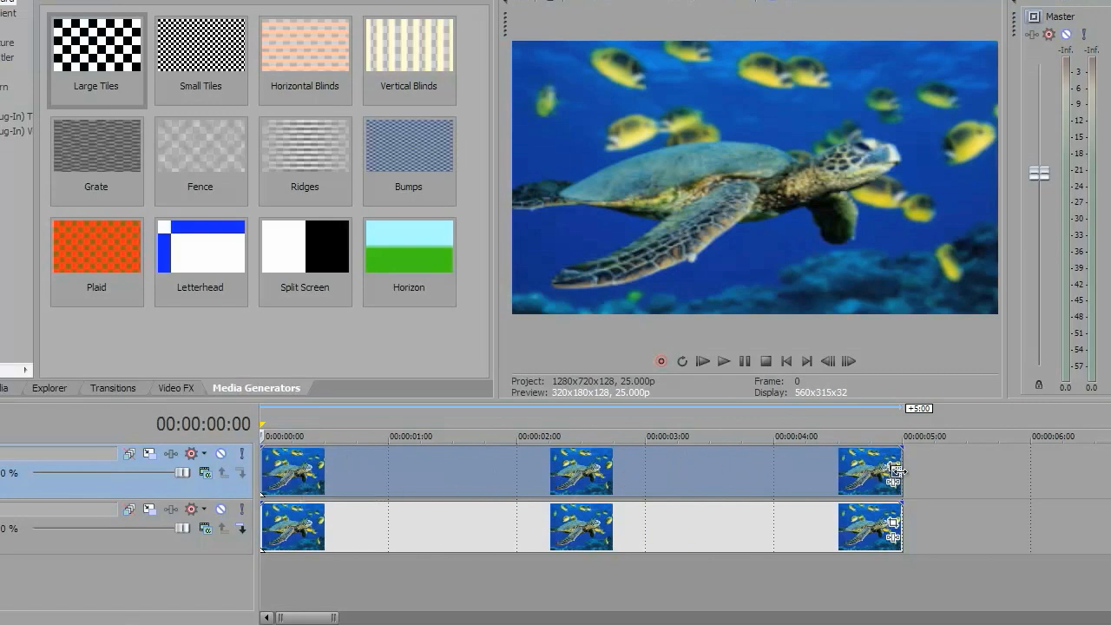
Enable masking in the Event Pan/Crop settings of the top Sea Turtles event.
{"action": "left_click", "coordinate": [894, 470]}
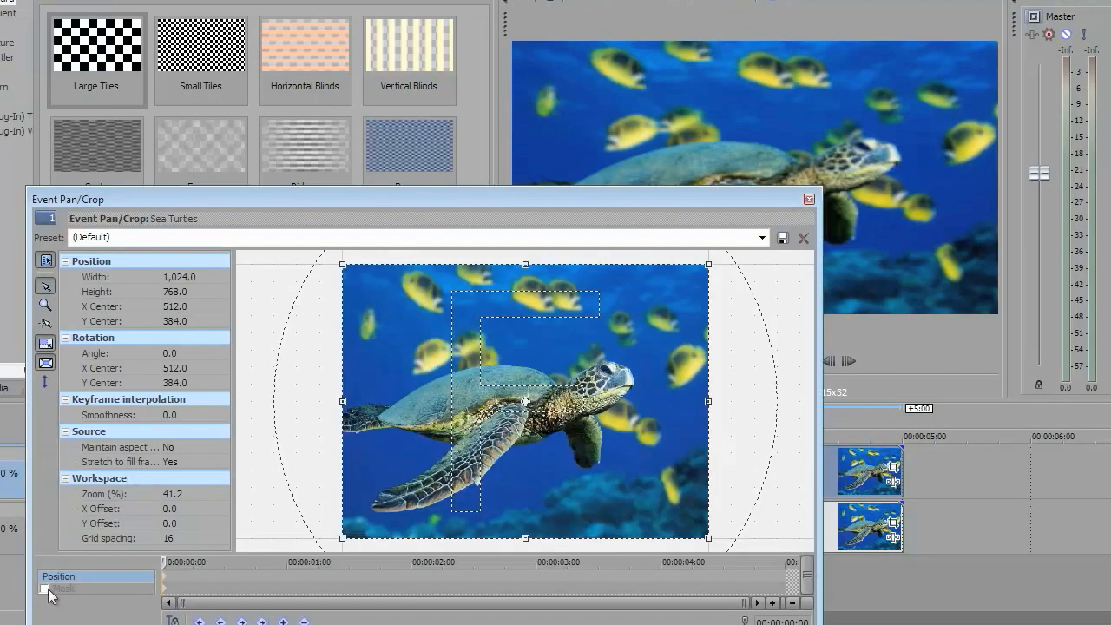
{"action": "left_click", "coordinate": [43, 587]}
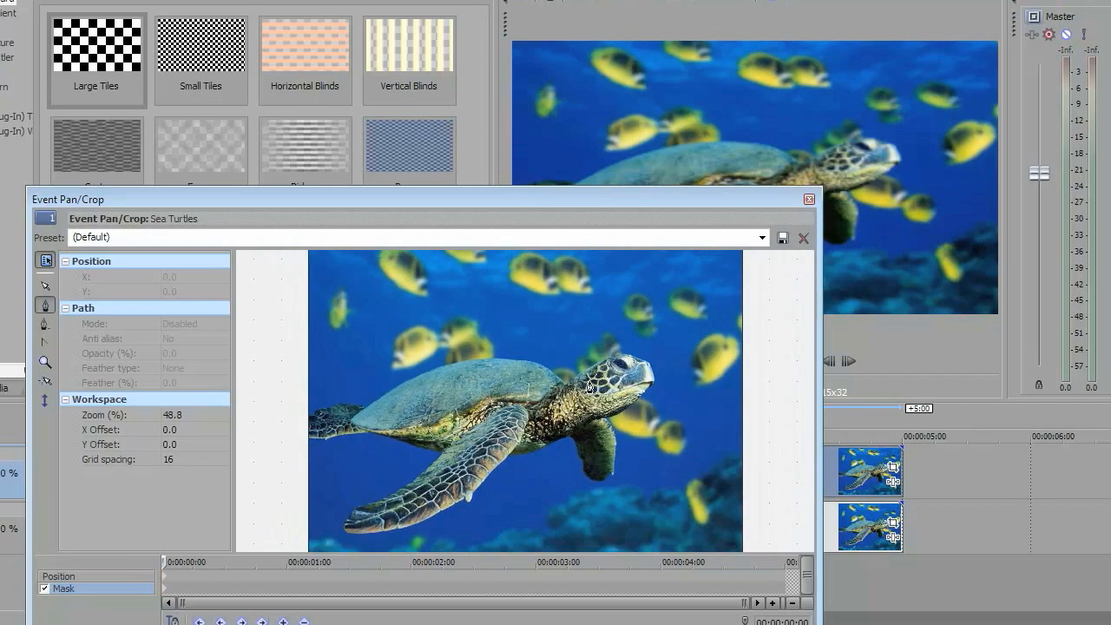
{"action": "mouse_move", "coordinate": [632, 402]}
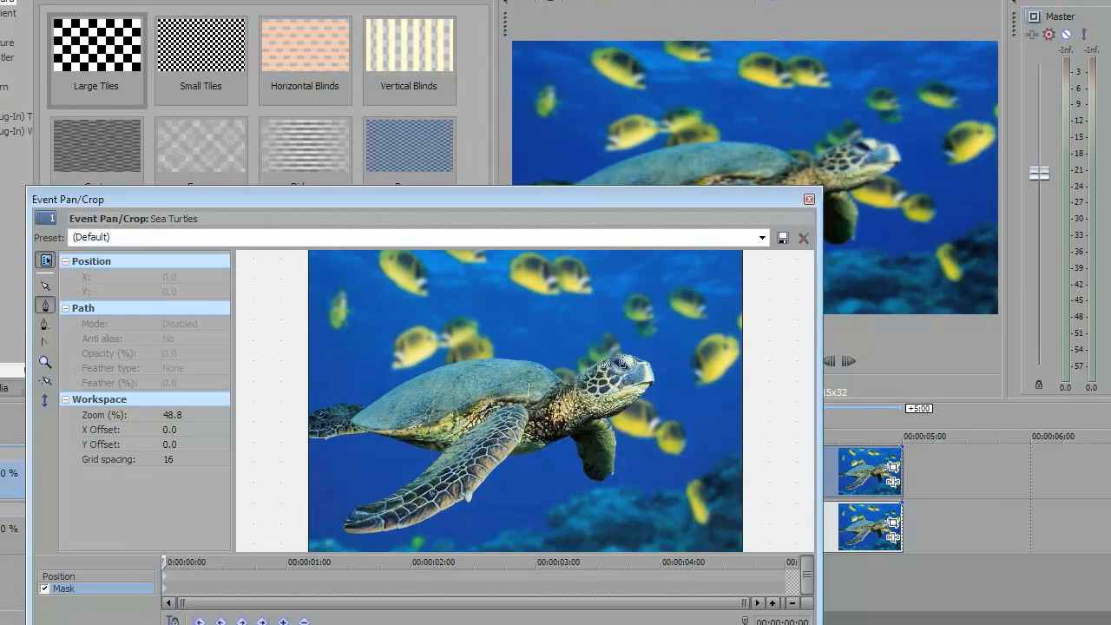
{"action": "mouse_move", "coordinate": [500, 472]}
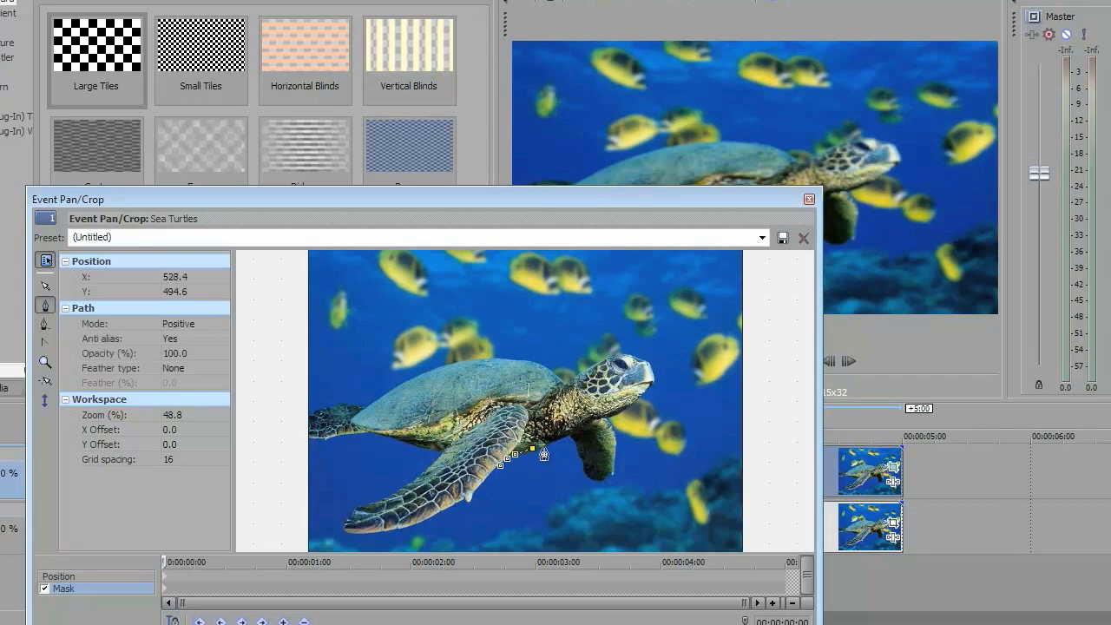
Trace the Bezier mask from the front flipper around the turtle's head to behind it.
{"action": "left_click_drag", "start_coordinate": [538, 451], "coordinate": [582, 468]}
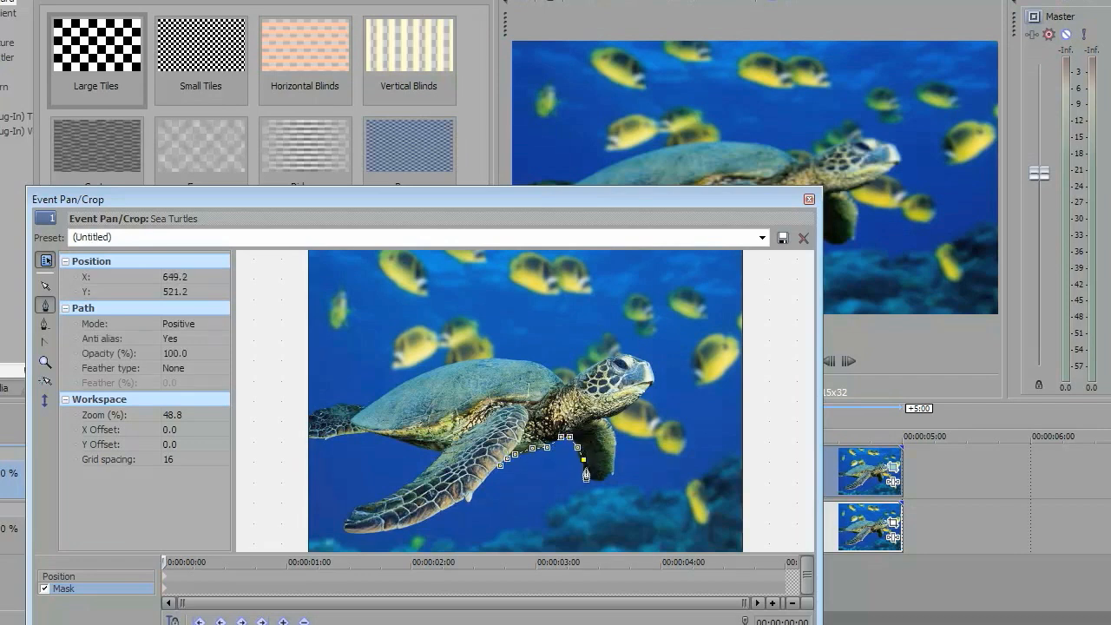
{"action": "left_click_drag", "start_coordinate": [587, 472], "coordinate": [614, 448]}
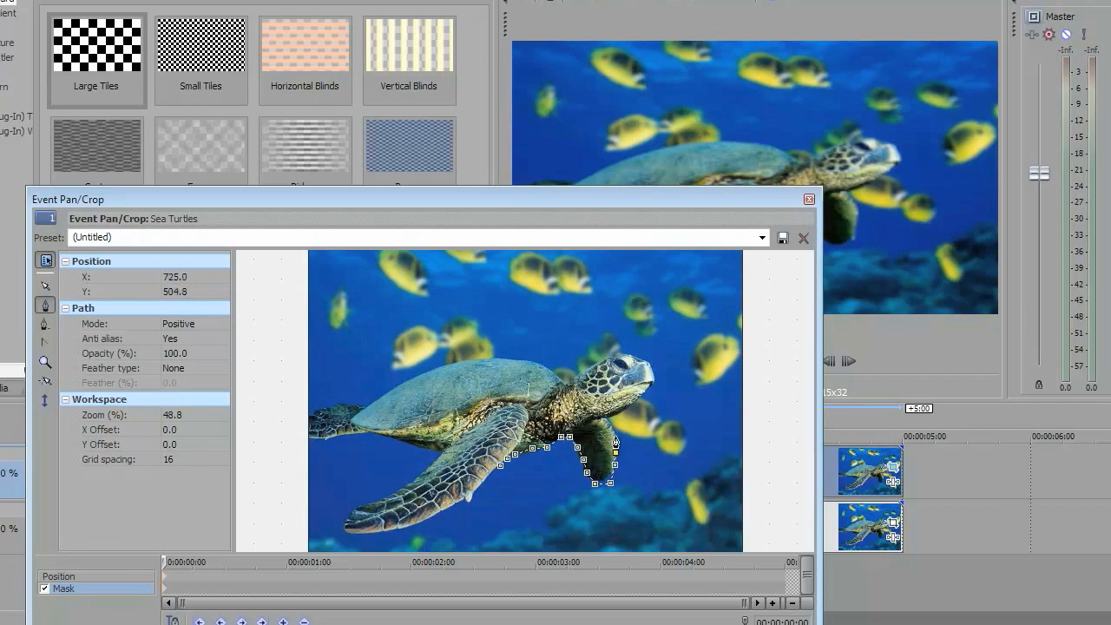
{"action": "left_click_drag", "start_coordinate": [615, 448], "coordinate": [609, 422]}
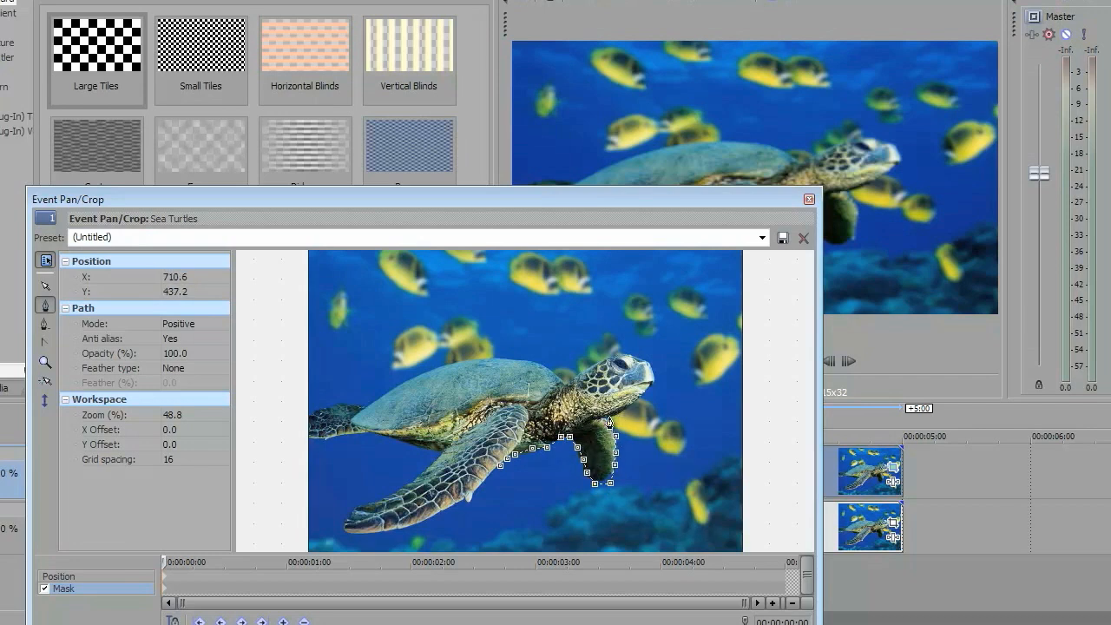
{"action": "left_click_drag", "start_coordinate": [608, 422], "coordinate": [646, 391]}
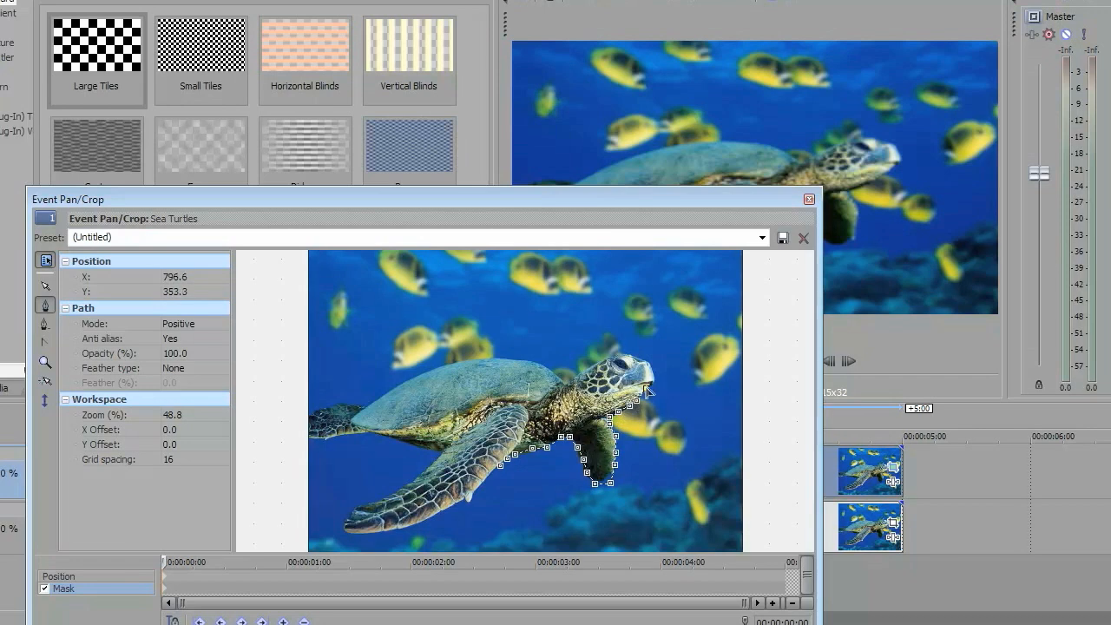
{"action": "left_click_drag", "start_coordinate": [646, 392], "coordinate": [623, 354]}
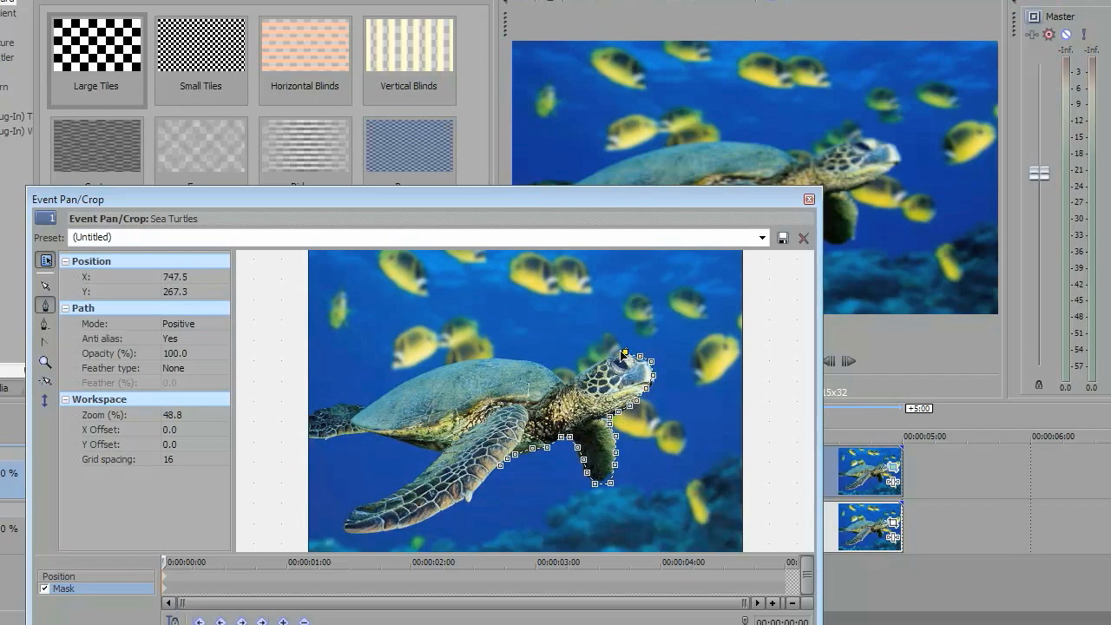
{"action": "left_click_drag", "start_coordinate": [623, 354], "coordinate": [571, 384]}
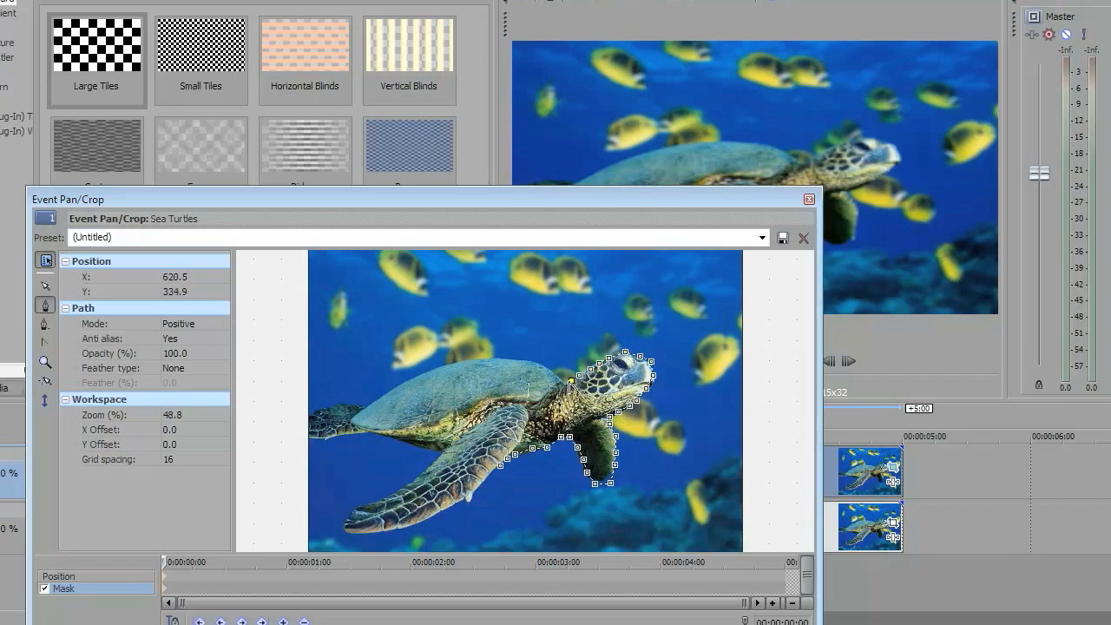
{"action": "left_click_drag", "start_coordinate": [572, 383], "coordinate": [500, 365]}
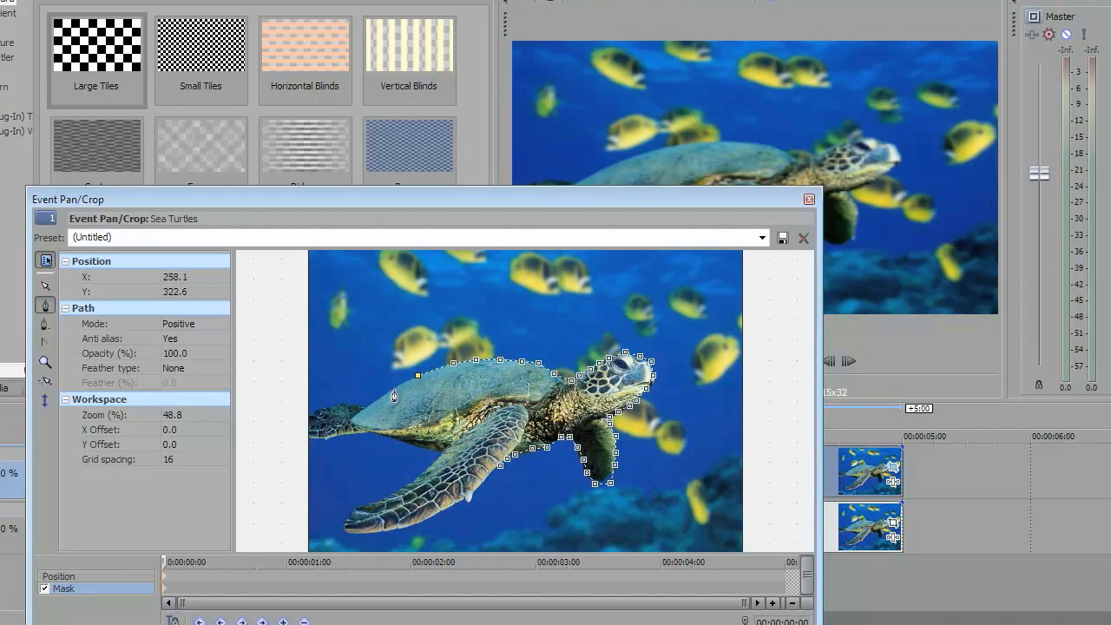
Continue the mask path along the shell and rear edge to close the turtle outline.
{"action": "left_click_drag", "start_coordinate": [396, 396], "coordinate": [349, 409]}
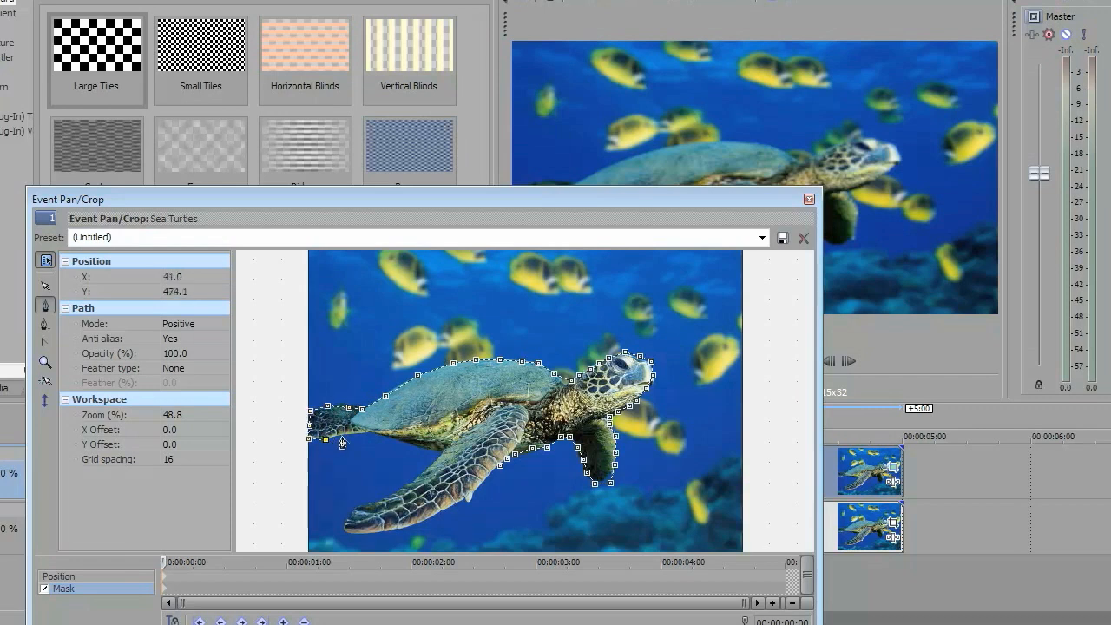
{"action": "left_click_drag", "start_coordinate": [340, 443], "coordinate": [417, 450]}
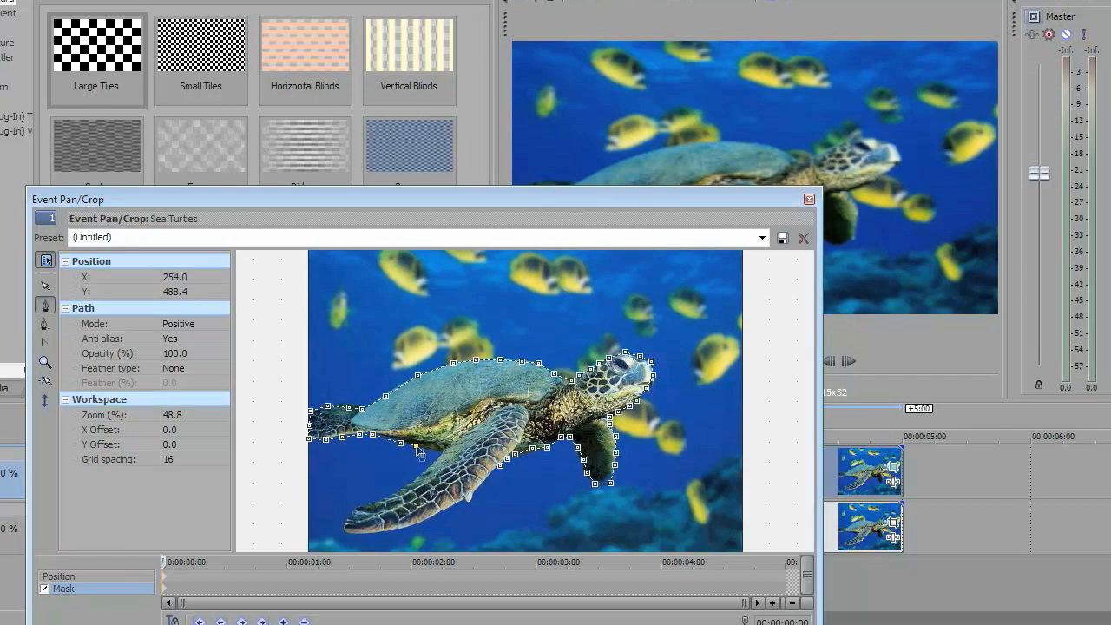
{"action": "left_click_drag", "start_coordinate": [416, 448], "coordinate": [421, 475]}
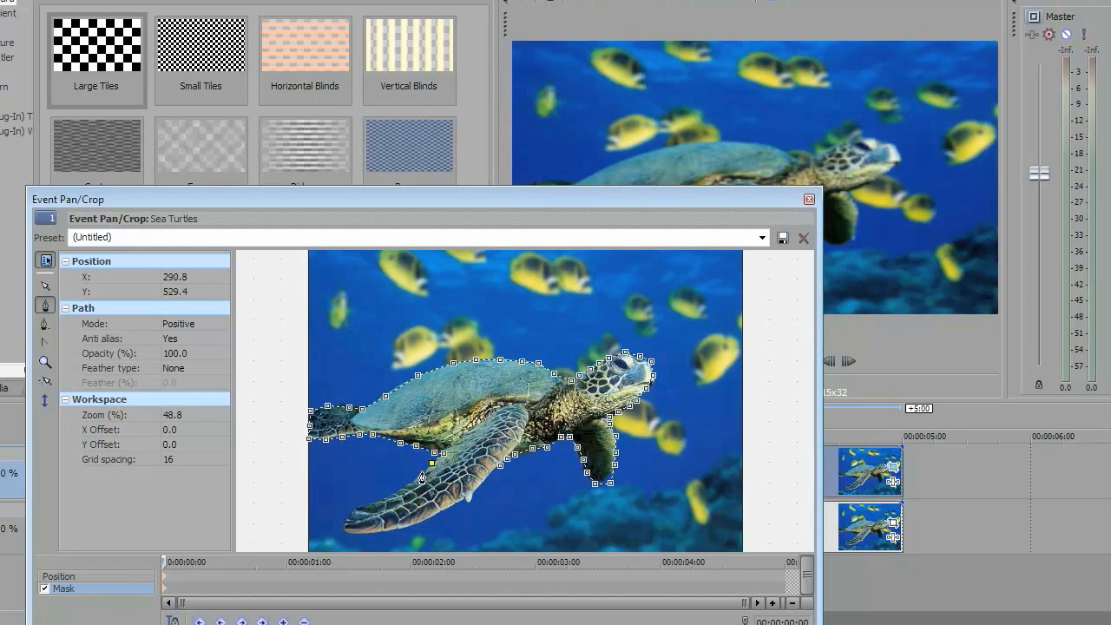
{"action": "left_click_drag", "start_coordinate": [420, 476], "coordinate": [361, 506]}
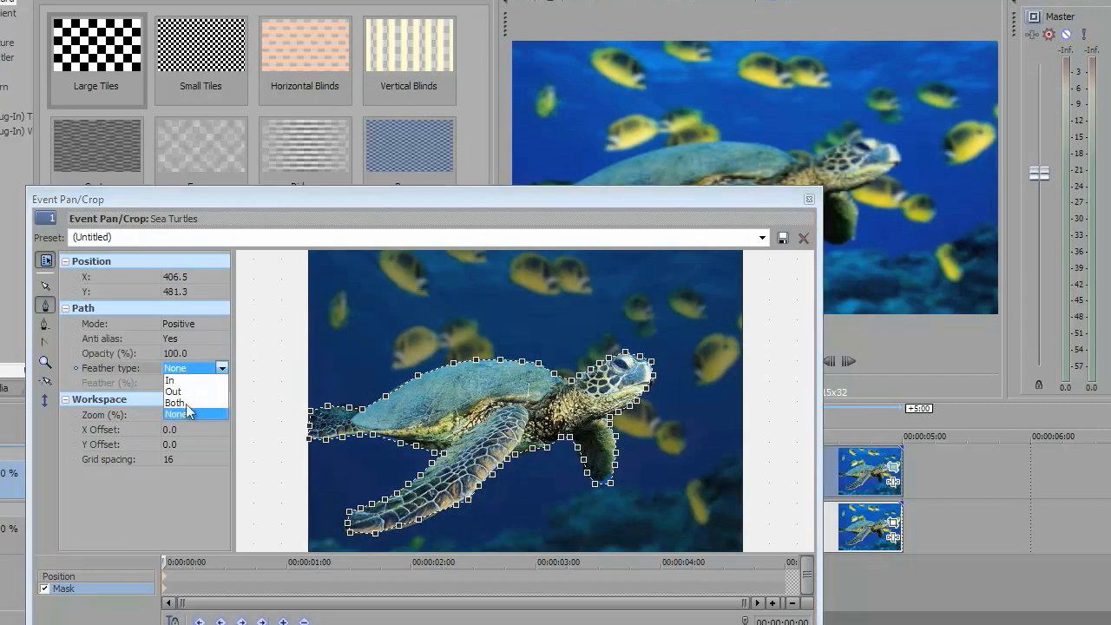
Set the turtle mask's Feather type to Both.
{"action": "left_click", "coordinate": [174, 403]}
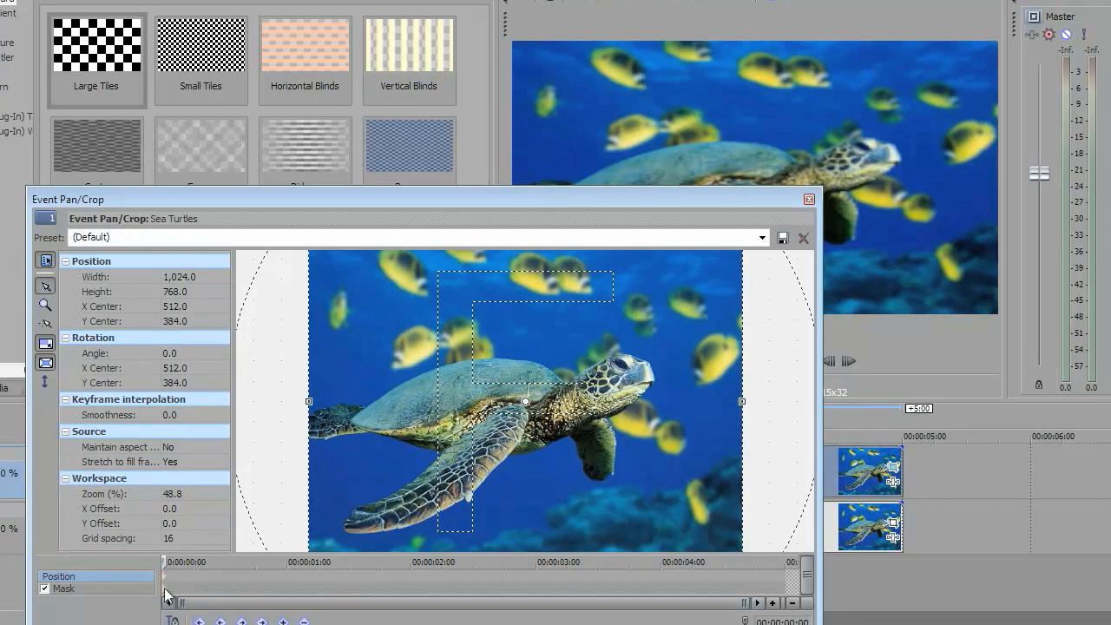
Shrink the top event's crop frame to 752.4 by 564.3 so the masked turtle zooms in.
{"action": "left_click", "coordinate": [63, 587]}
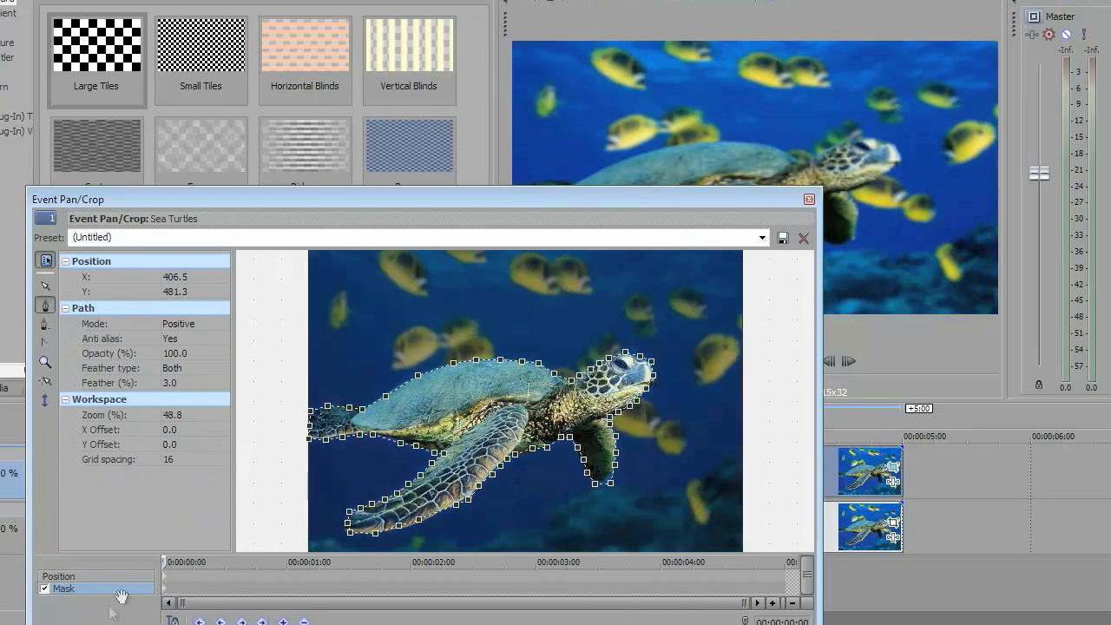
{"action": "mouse_move", "coordinate": [172, 582]}
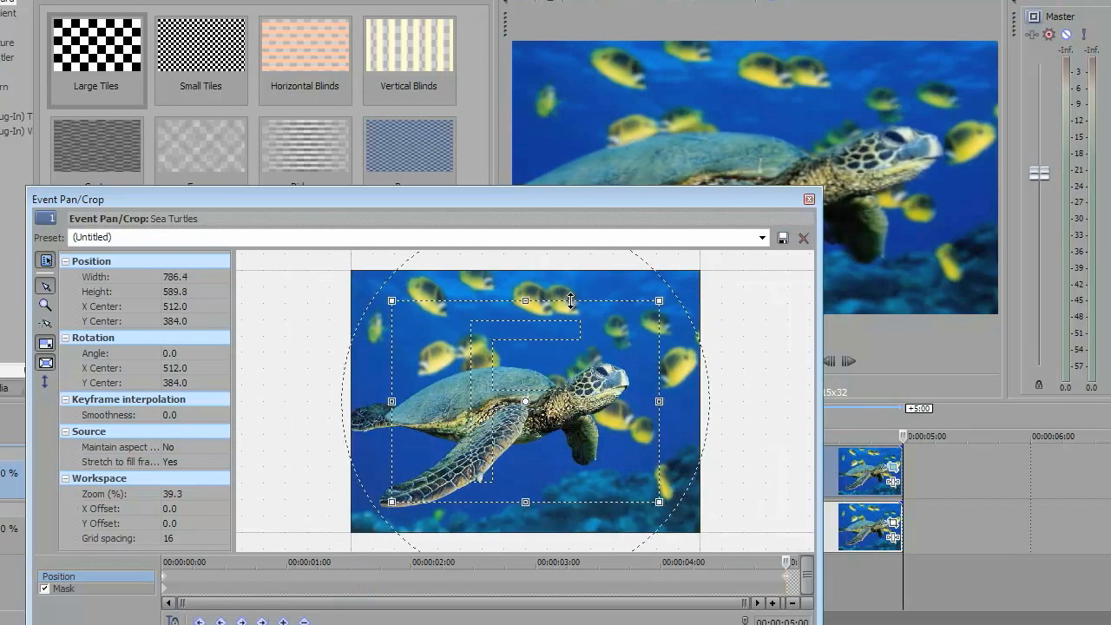
{"action": "left_click_drag", "start_coordinate": [524, 298], "coordinate": [524, 306]}
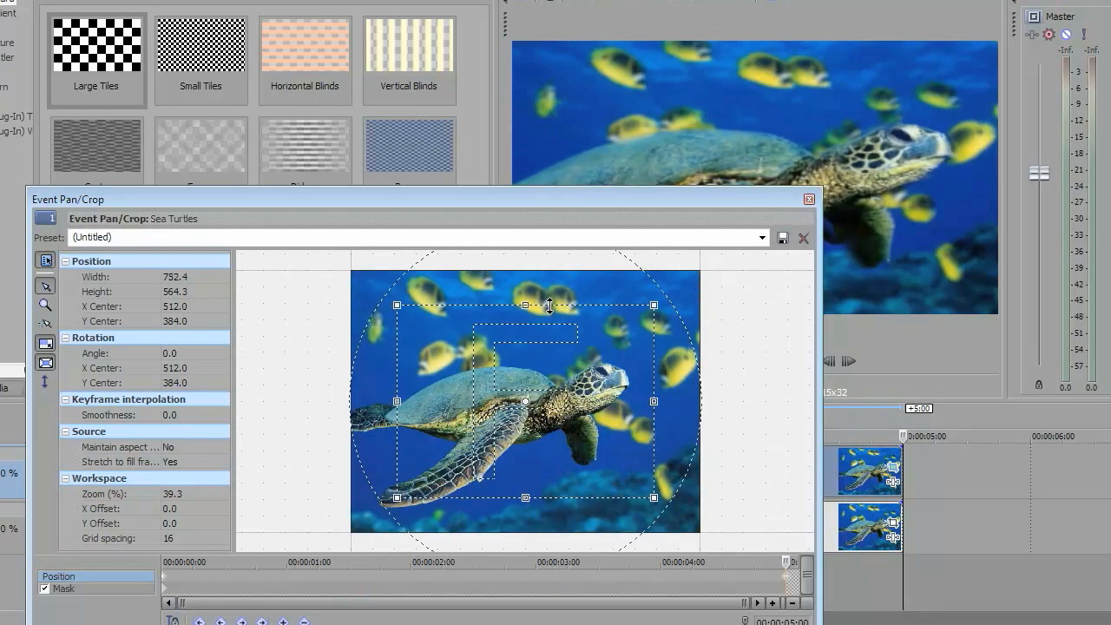
{"action": "mouse_move", "coordinate": [864, 95]}
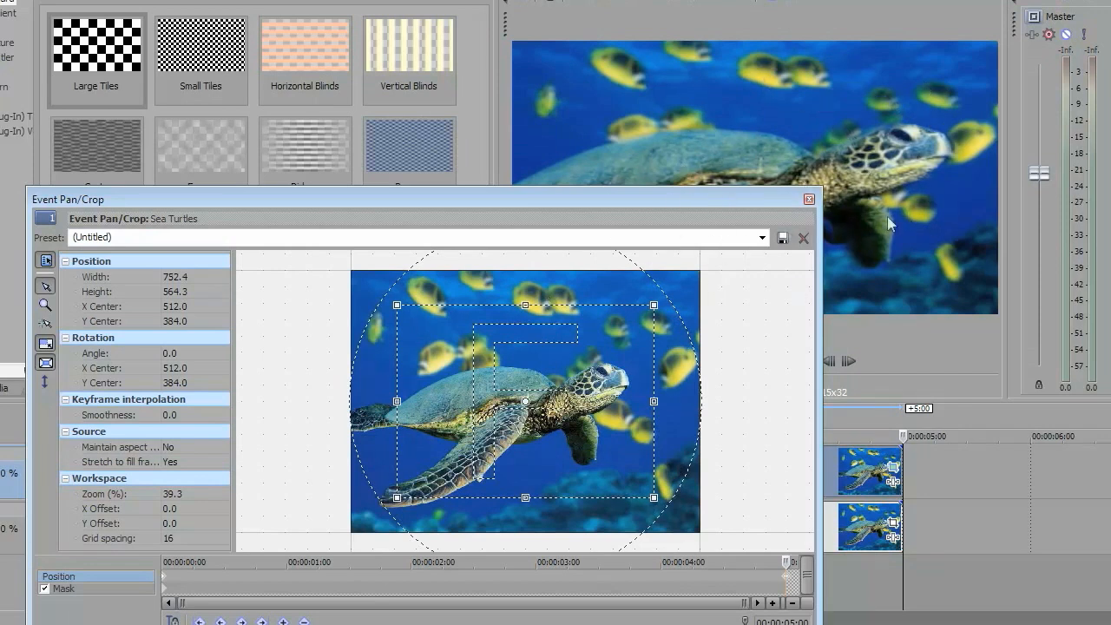
{"action": "mouse_move", "coordinate": [809, 200]}
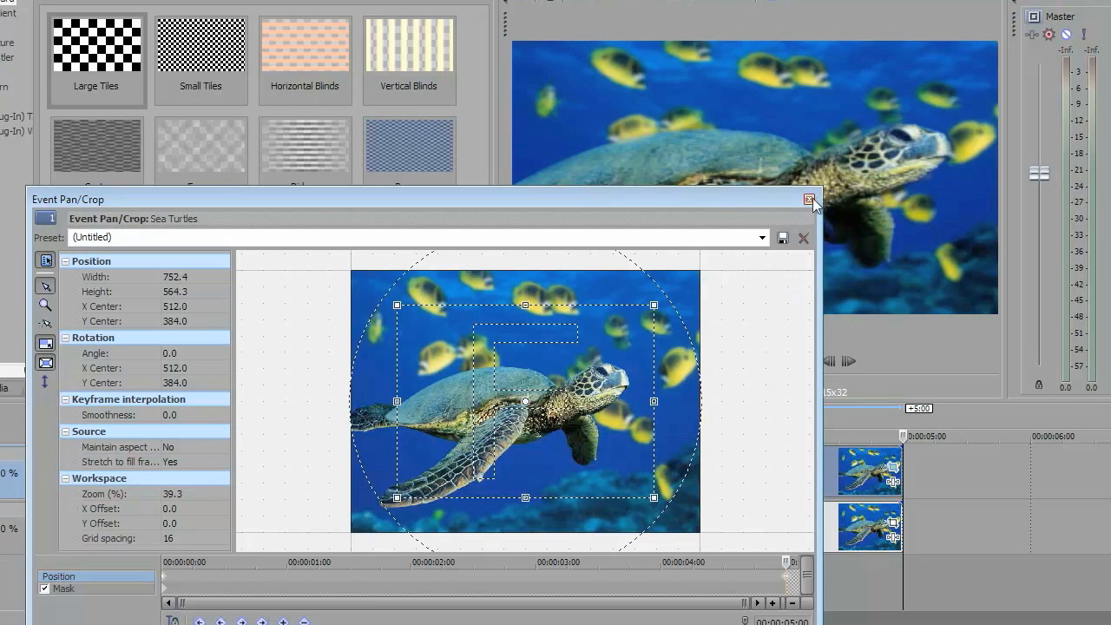
Zoom the background turtle event slightly to 881.6 by 661.2 and close the Pan/Crop editor.
{"action": "left_click", "coordinate": [806, 198]}
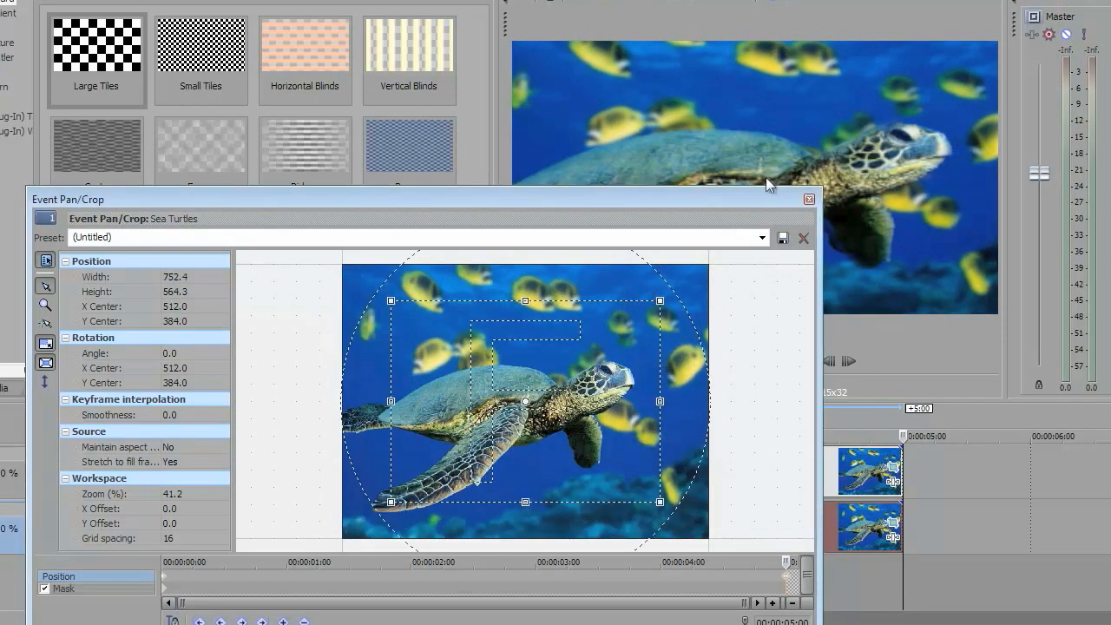
{"action": "left_click", "coordinate": [802, 236]}
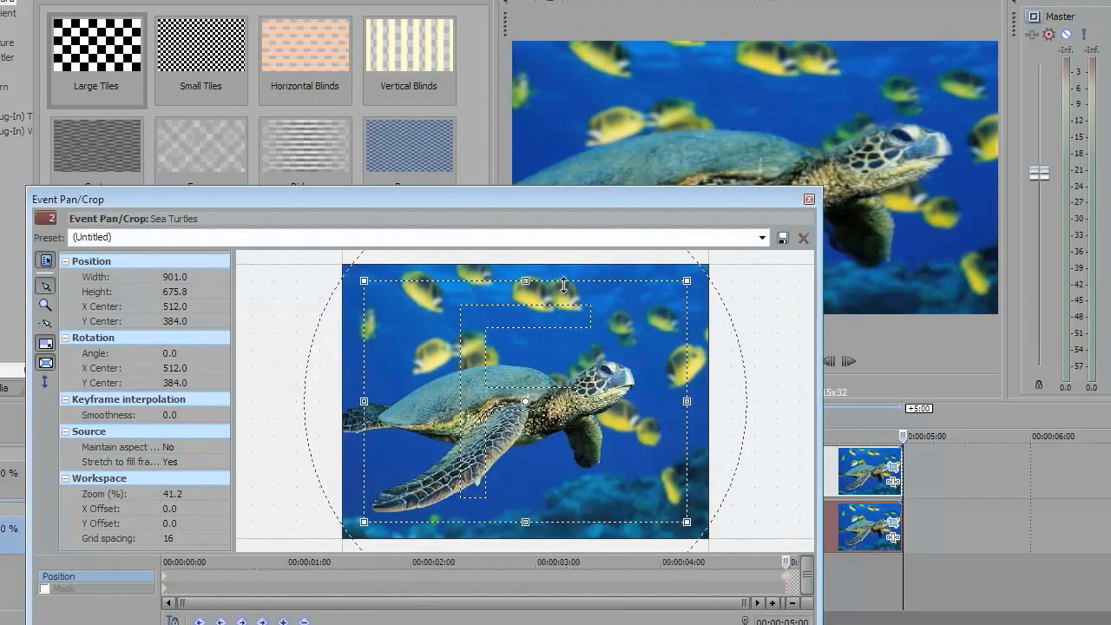
{"action": "left_click_drag", "start_coordinate": [525, 281], "coordinate": [528, 285]}
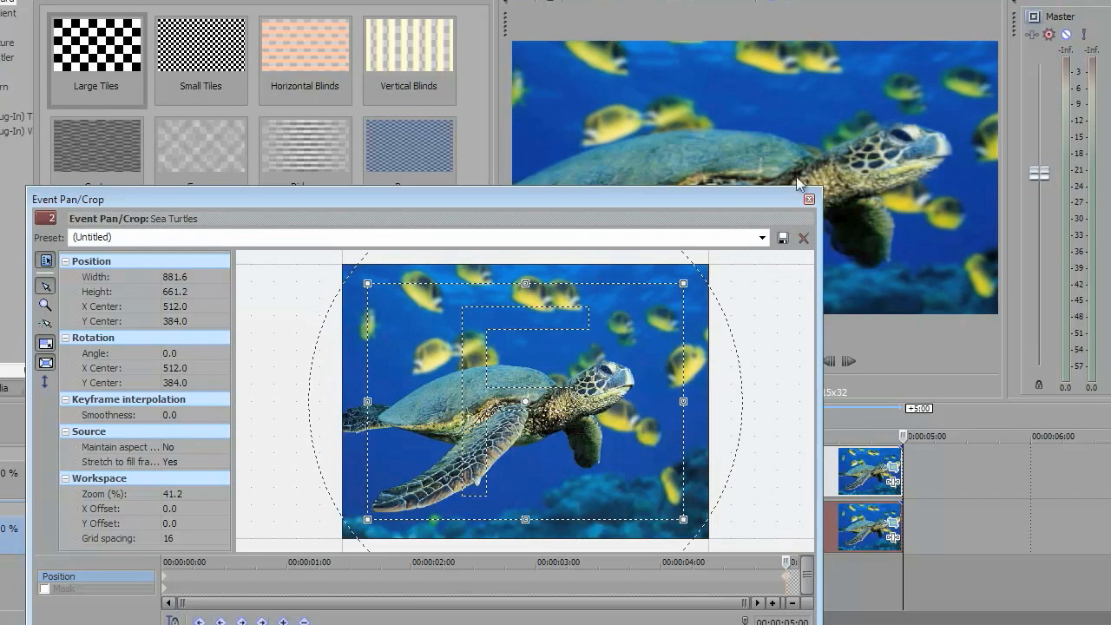
{"action": "left_click", "coordinate": [809, 200]}
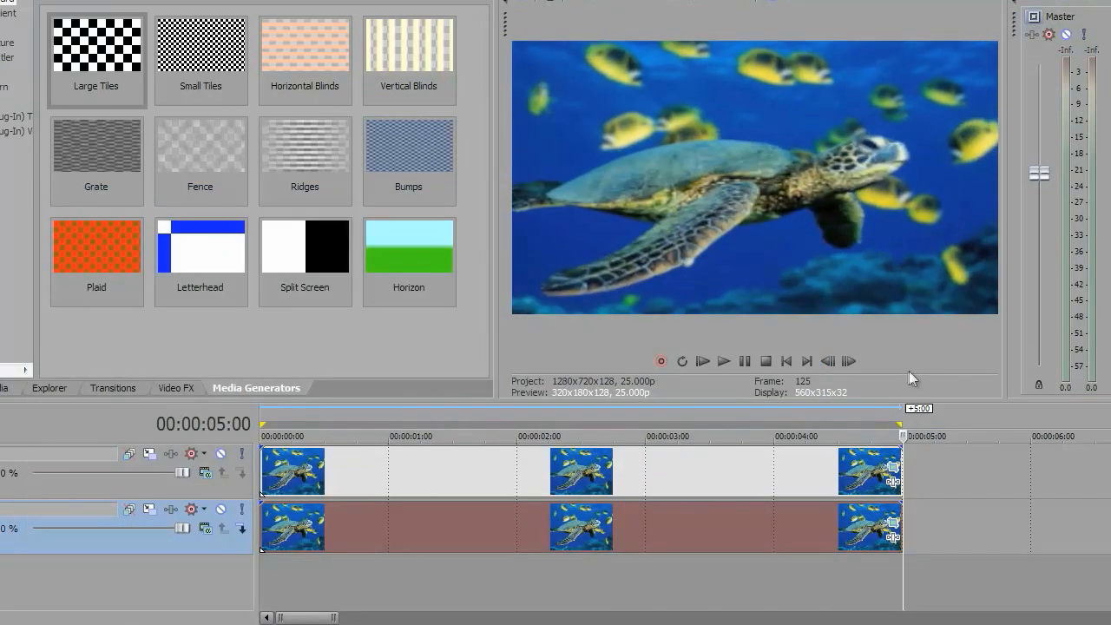
Play the layered turtle composite back from the start of the project.
{"action": "left_click", "coordinate": [725, 436]}
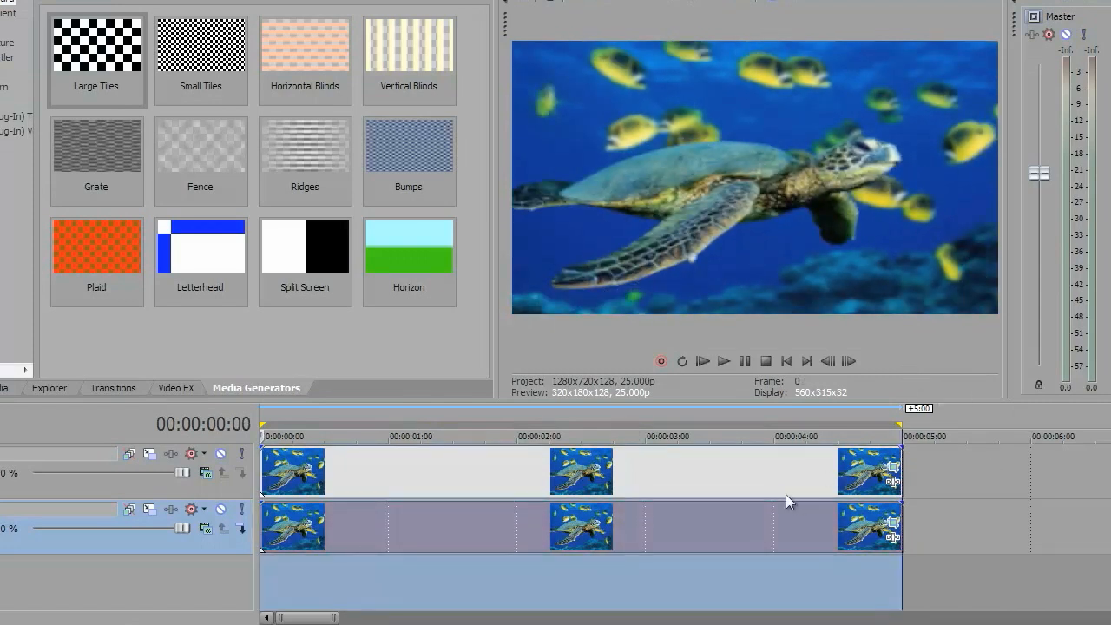
{"action": "left_click", "coordinate": [724, 361]}
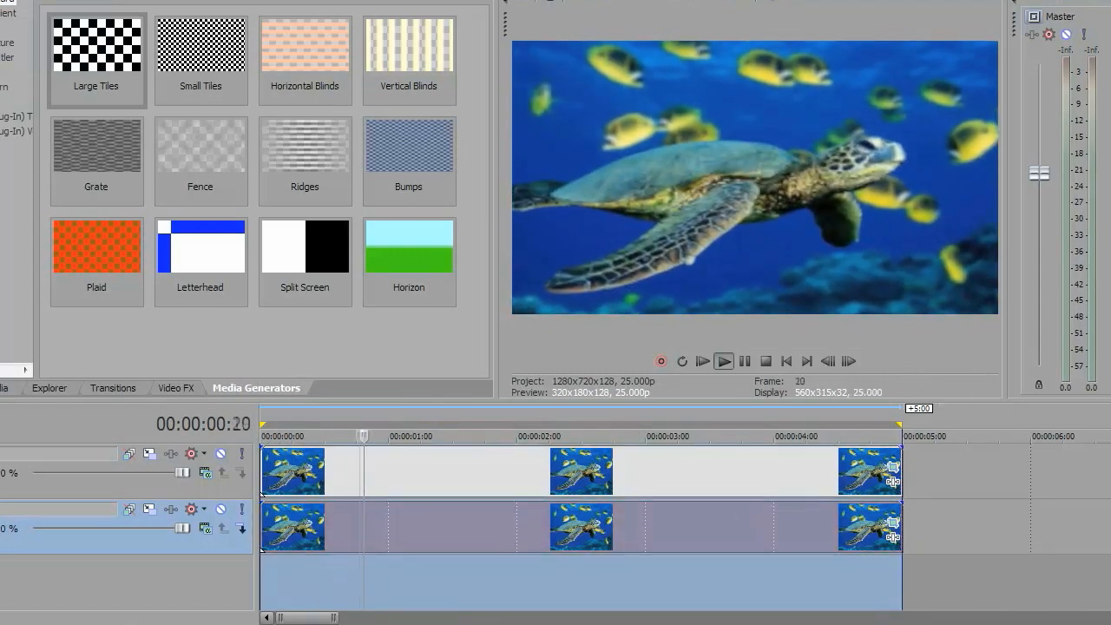
{"action": "left_click", "coordinate": [725, 361]}
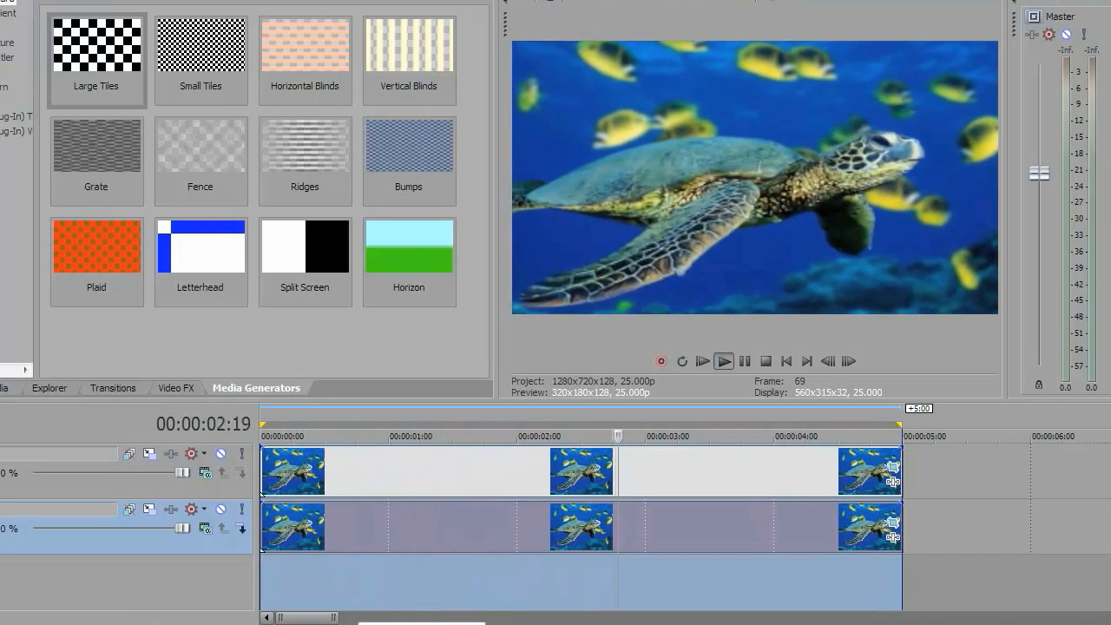